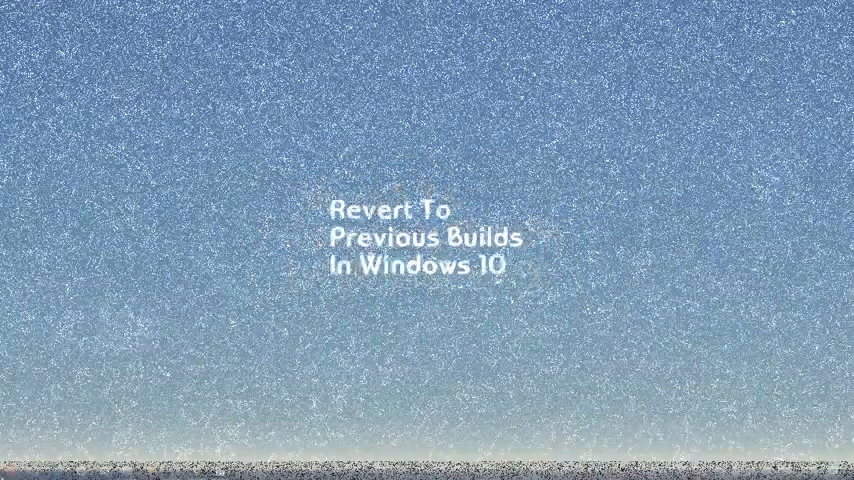
# Open the Windows Start menu from the taskbar
pyautogui.click(12, 470)
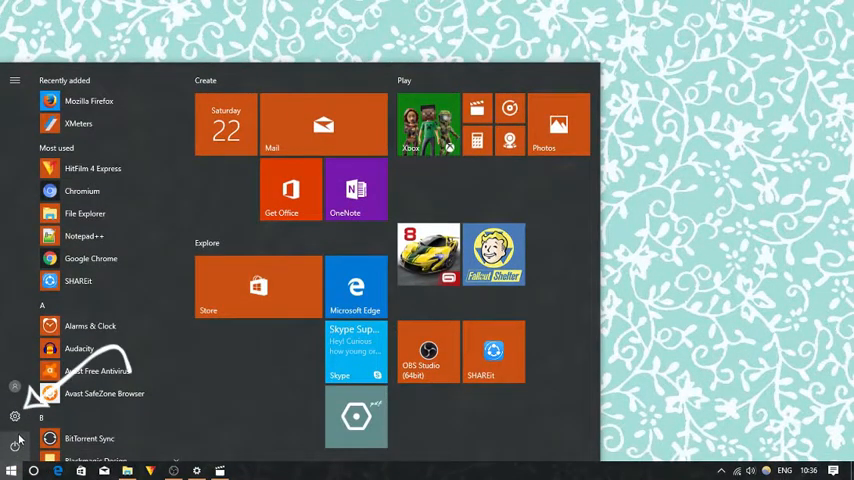
# Open Settings and go to Update & security > Recovery, showing Advanced startup
pyautogui.click(14, 416)
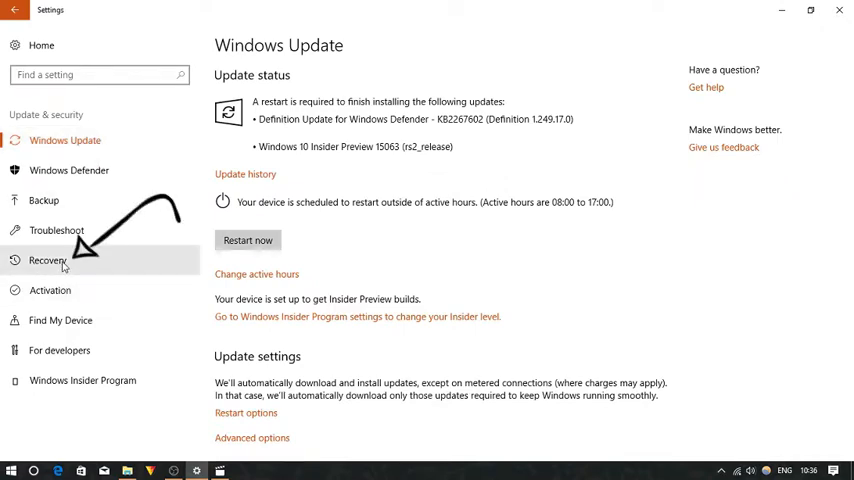
pyautogui.click(48, 260)
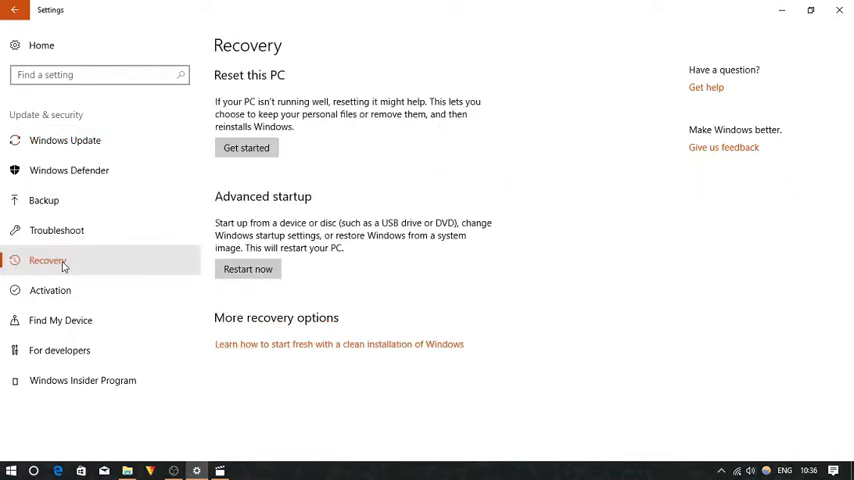